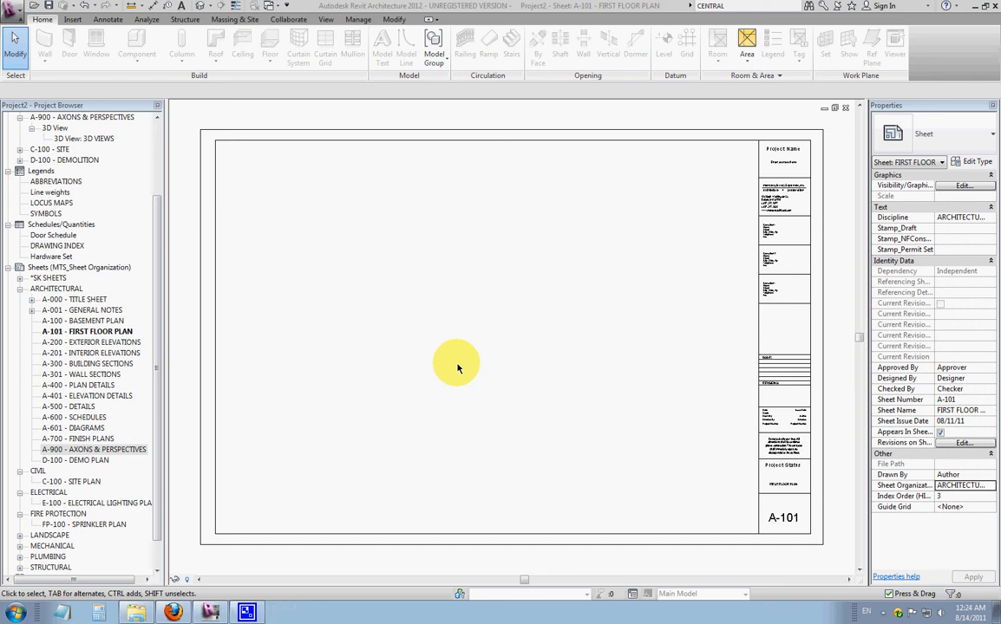
mouse_move(261, 338)
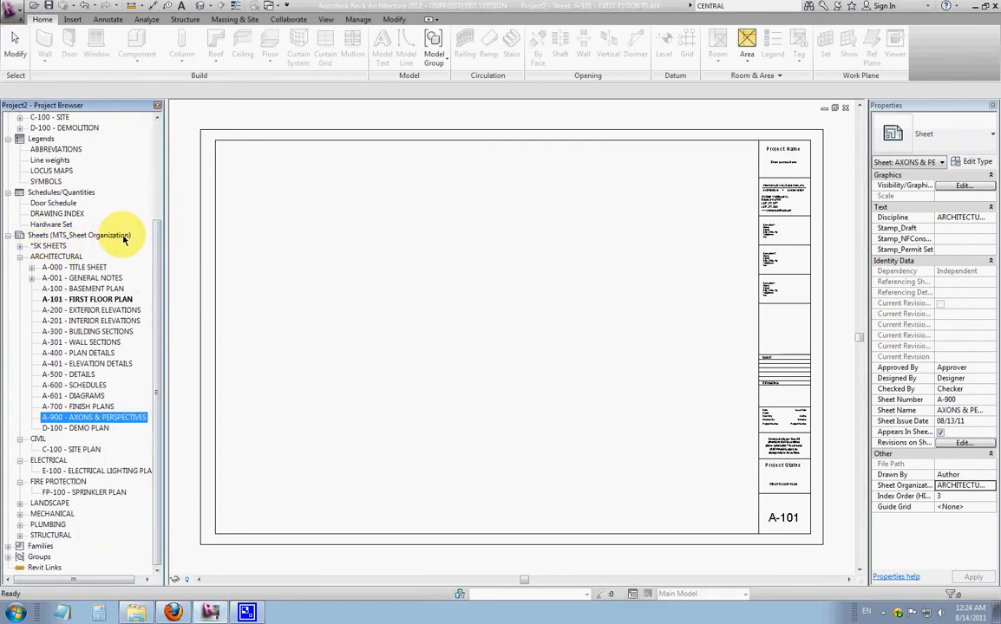
mouse_move(130, 240)
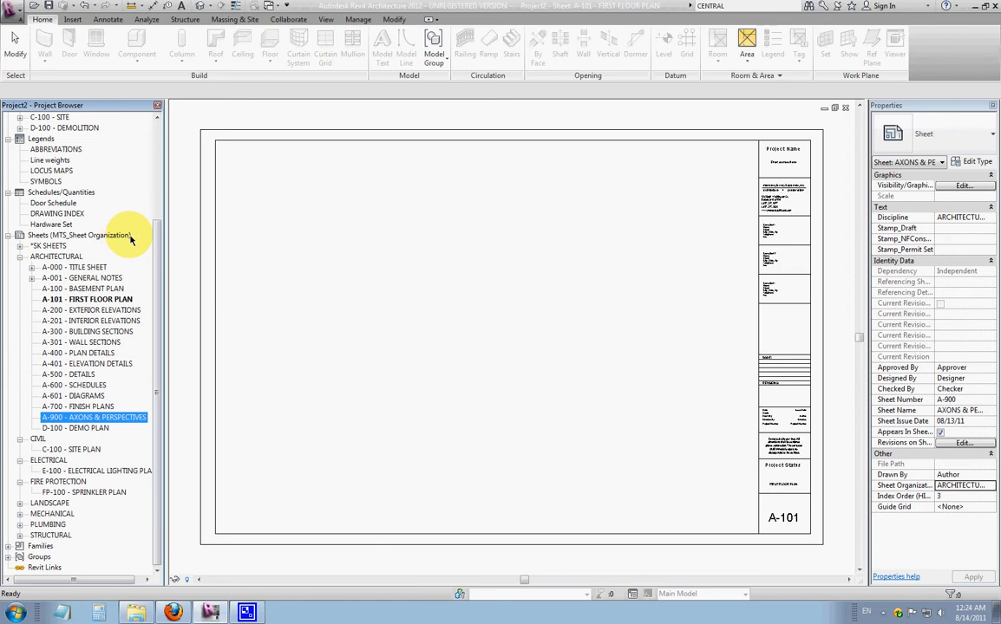
mouse_move(129, 242)
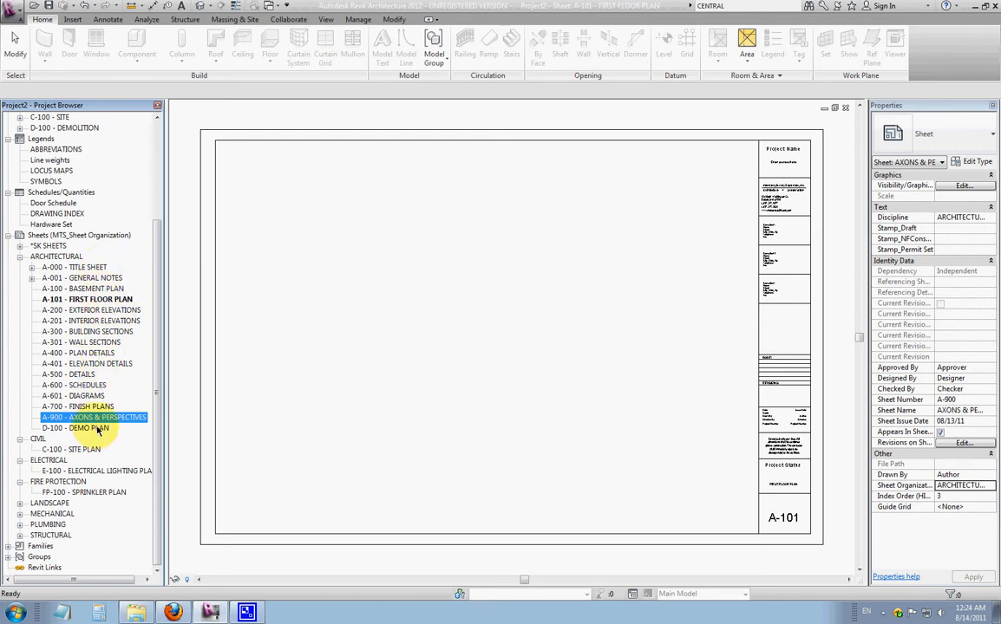
mouse_move(99, 236)
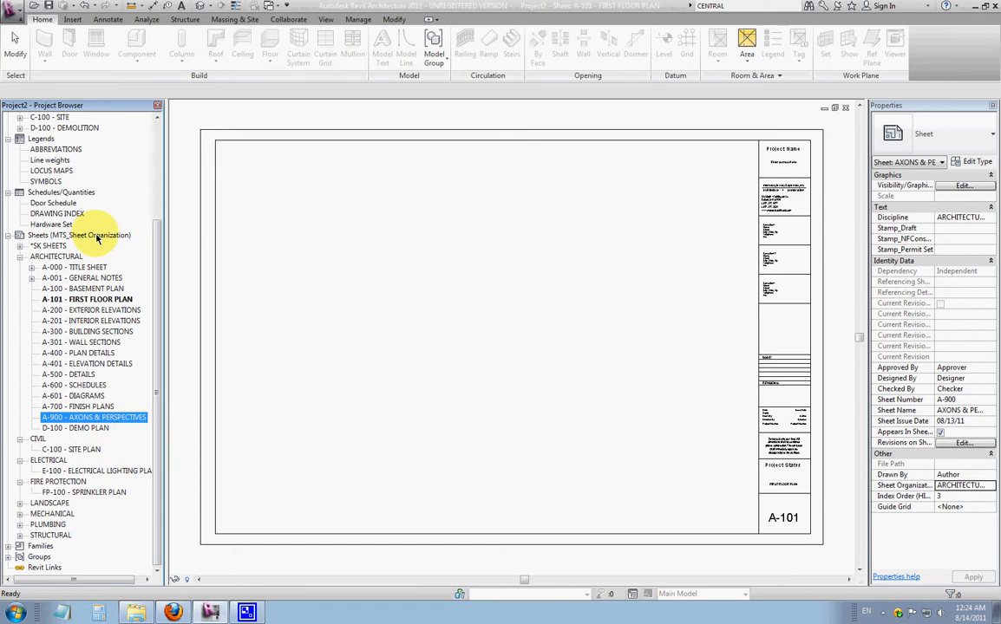
Step: Bring up the Sheets category options and the View ribbon's sheet composition tools
right_click(78, 236)
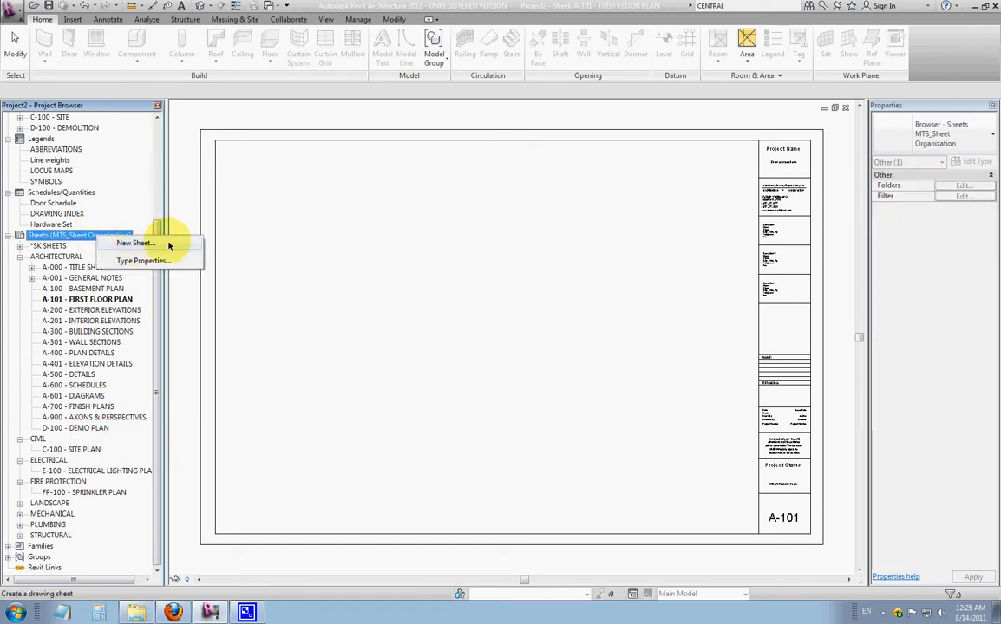
mouse_move(73, 246)
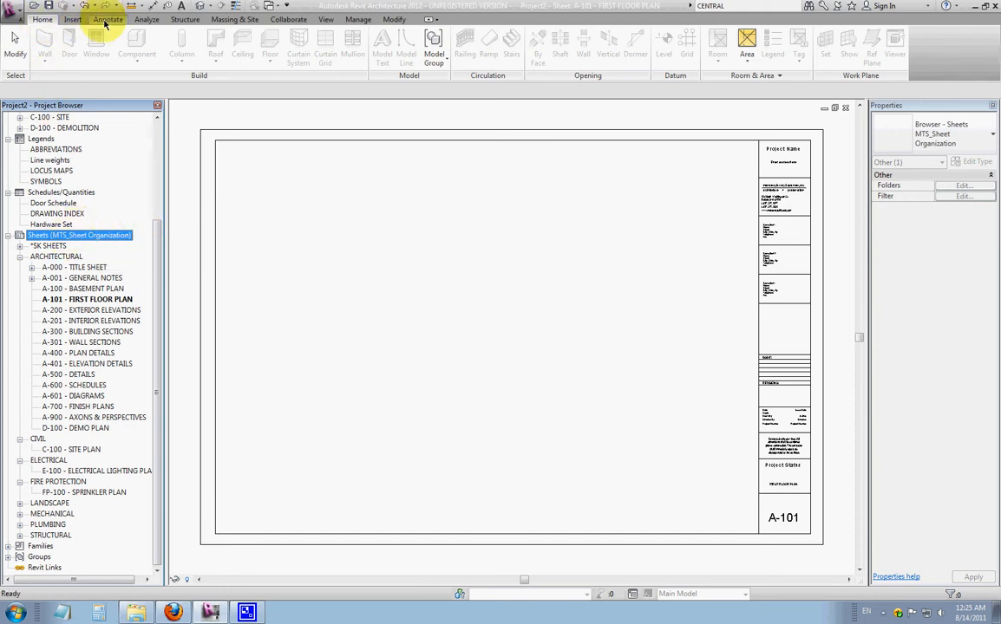
click(326, 19)
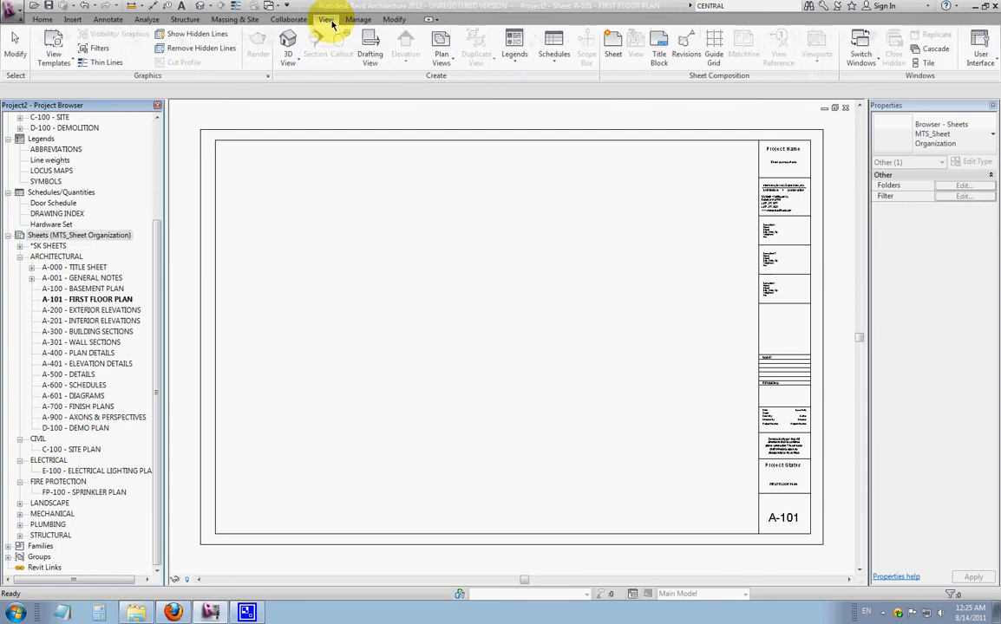
mouse_move(614, 43)
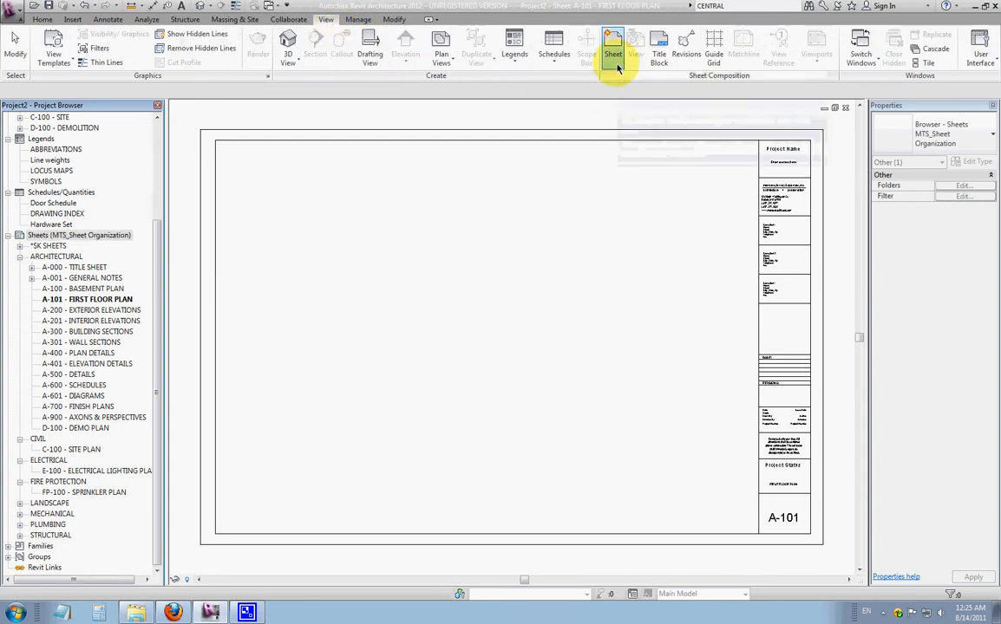
Step: Create a new sheet from a chosen titleblock, producing sheet A-1000
click(614, 45)
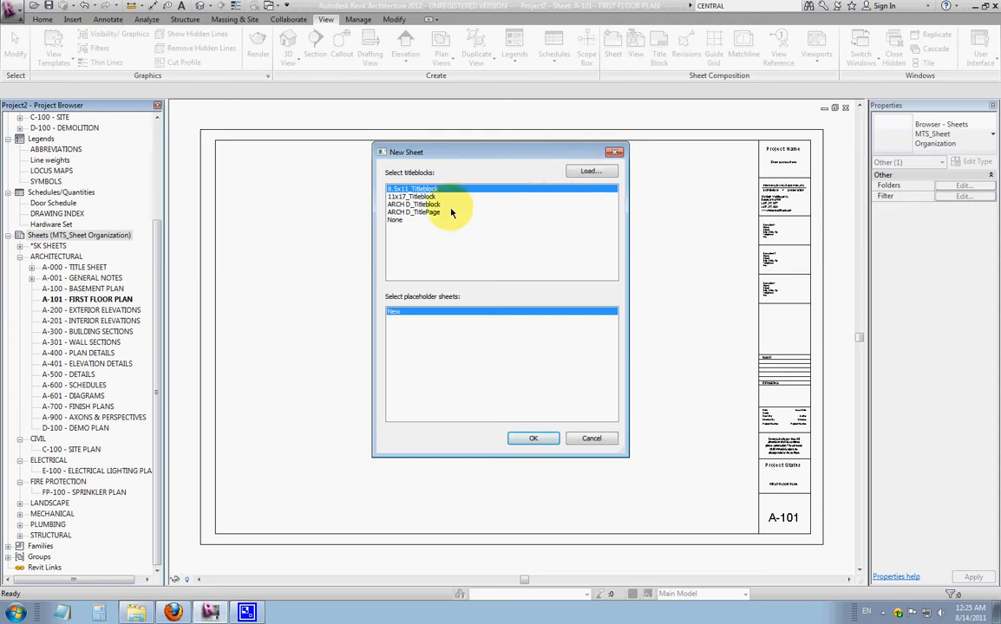
mouse_move(425, 210)
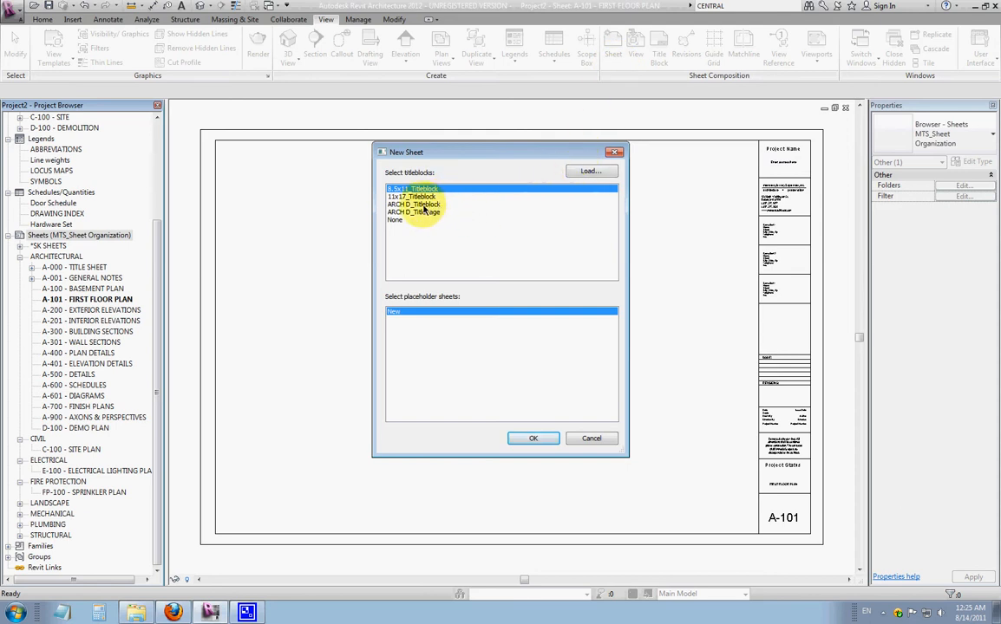
click(425, 205)
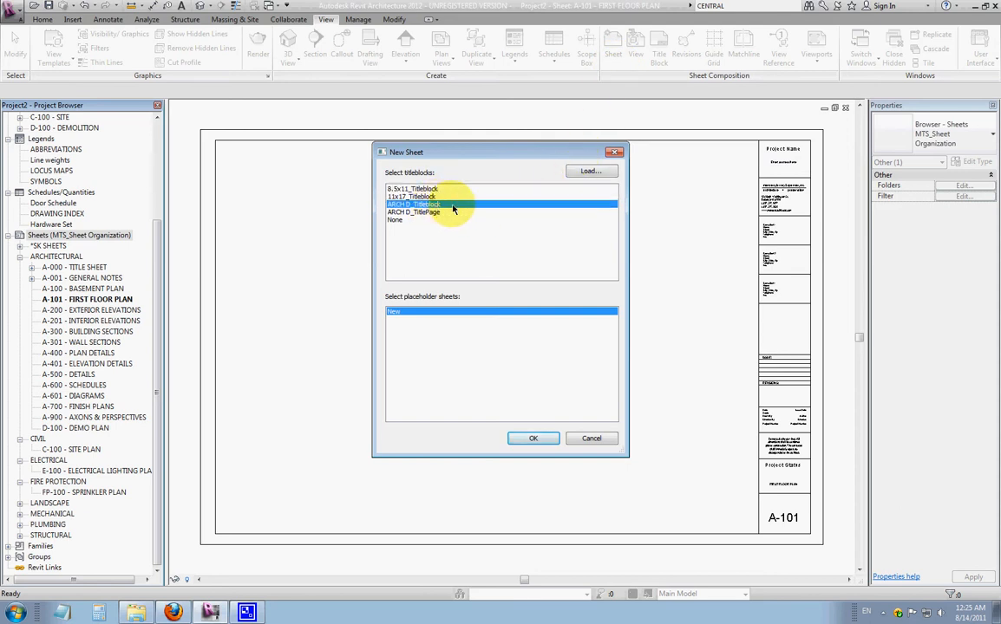
click(534, 437)
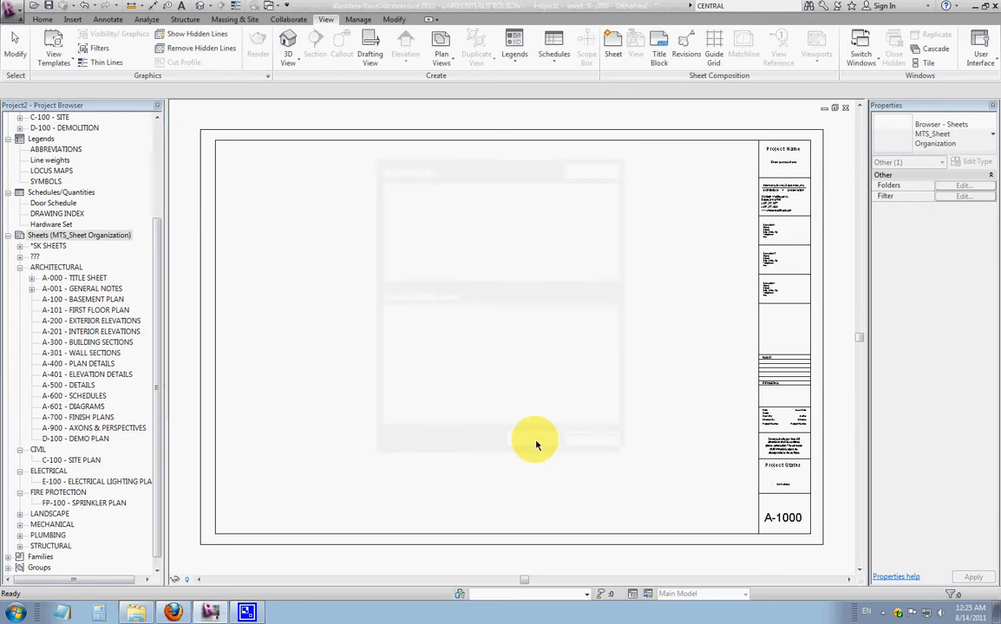
Step: Confirm the new sheet and select A-1000 - Unnamed under the ??? group
click(534, 442)
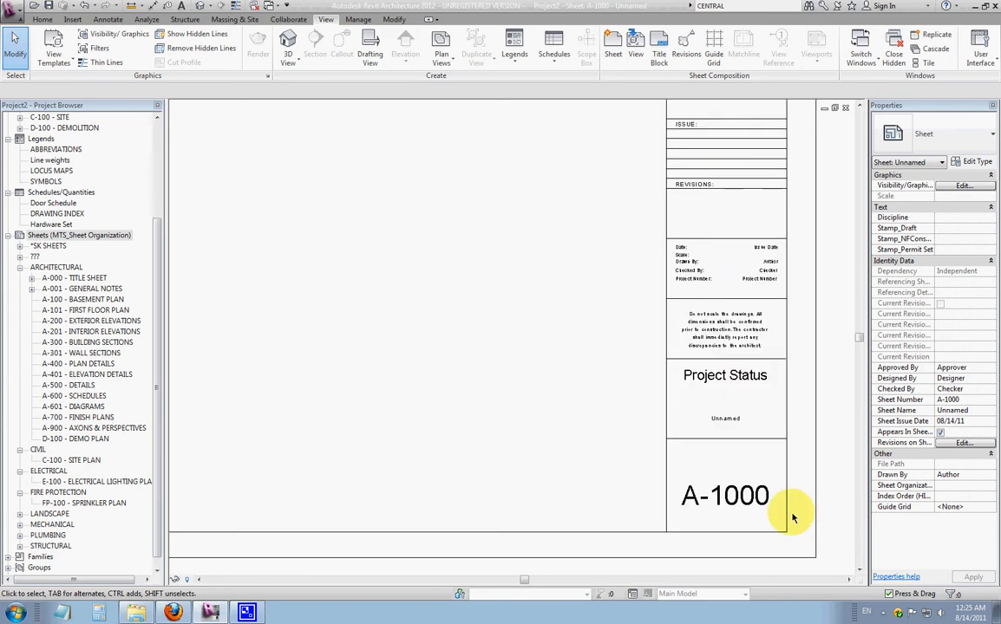
mouse_move(645, 503)
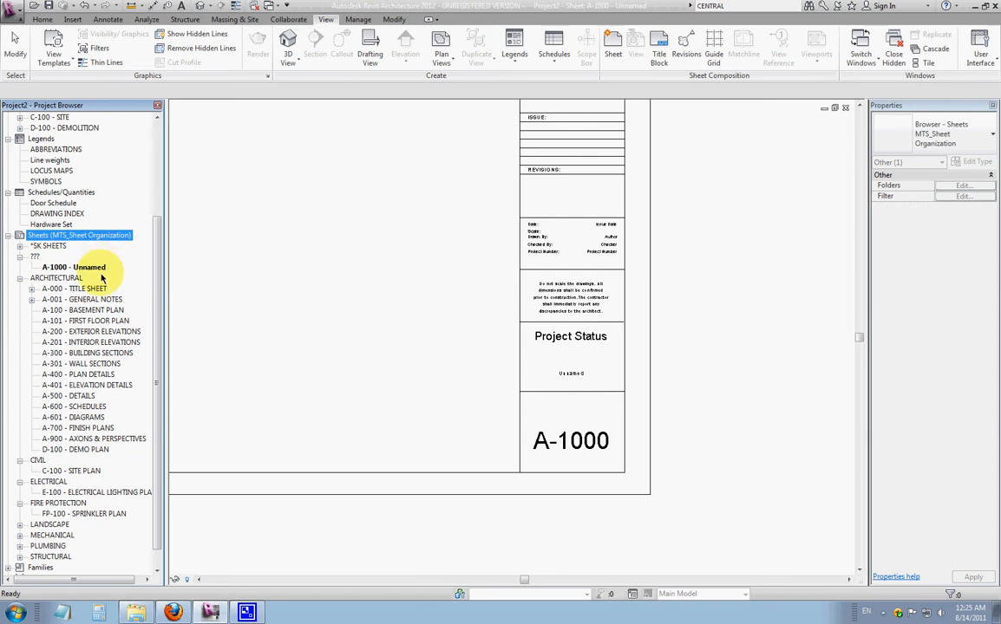
click(73, 267)
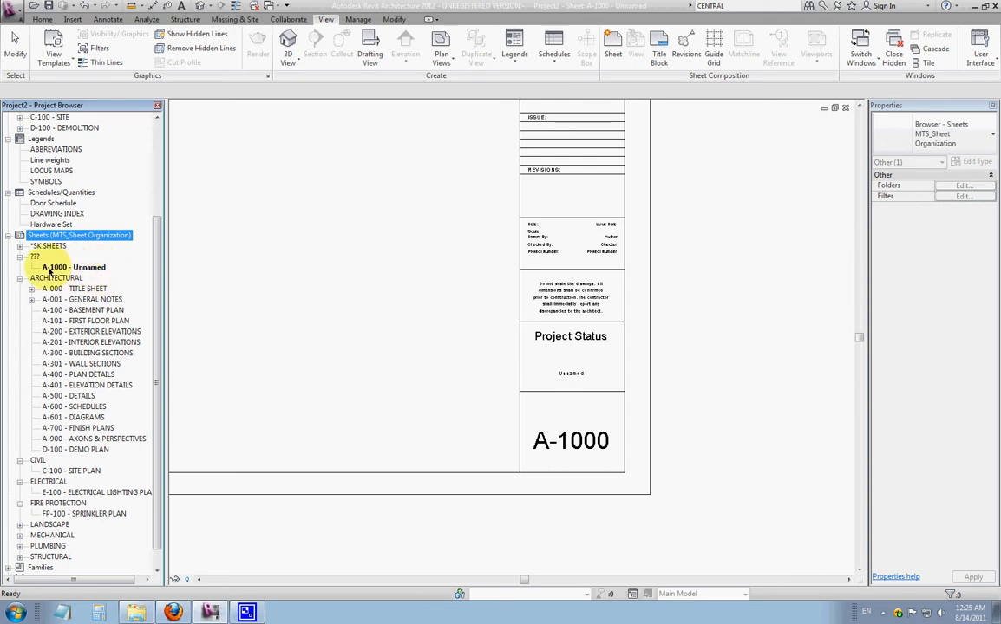
mouse_move(83, 268)
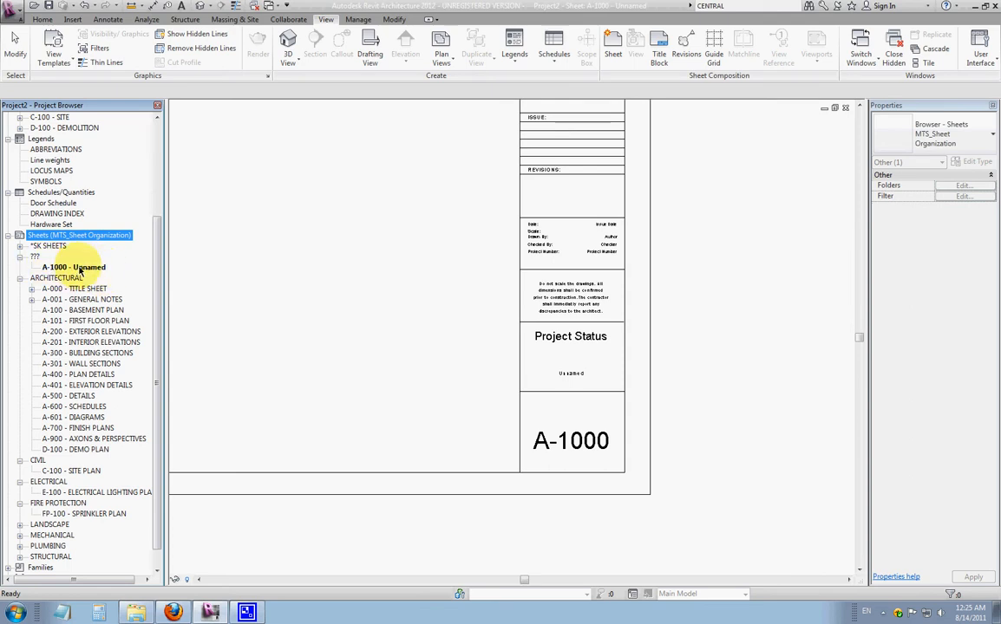
Step: Rename the sheet to number A-999 with the name NEW SHEET
right_click(73, 267)
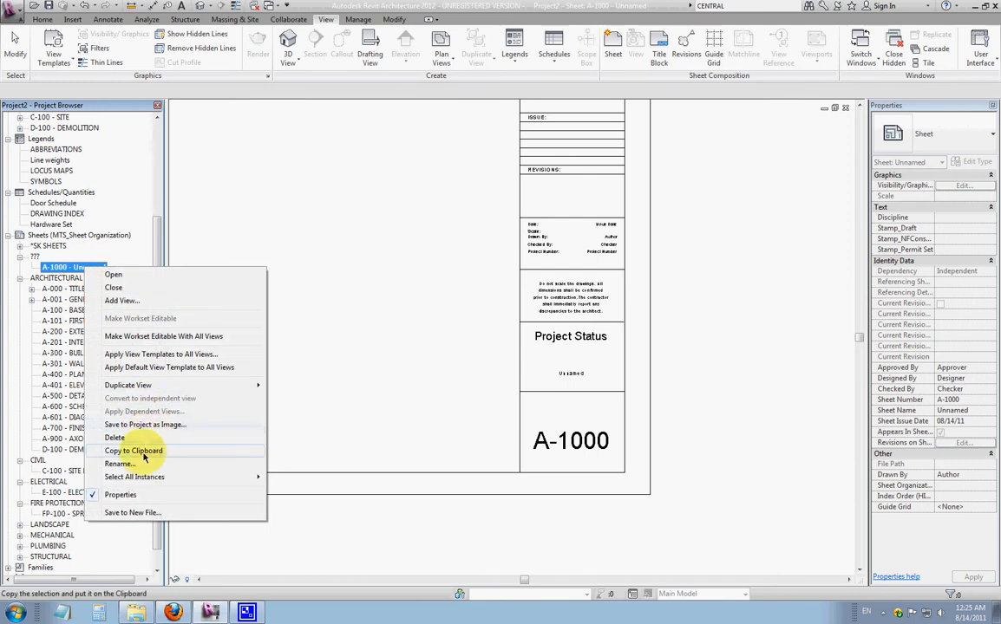
click(119, 465)
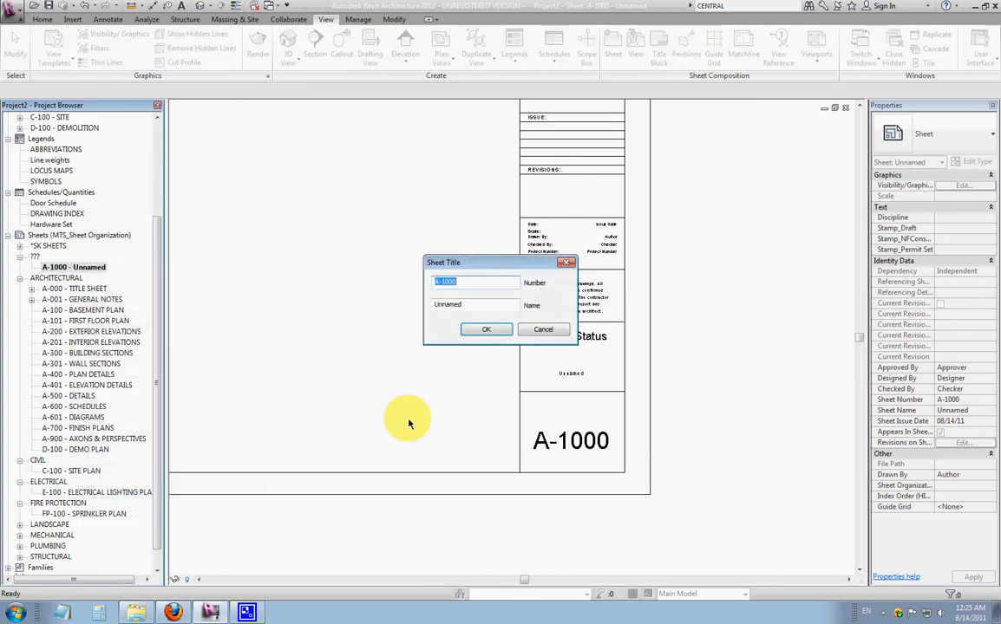
click(476, 281)
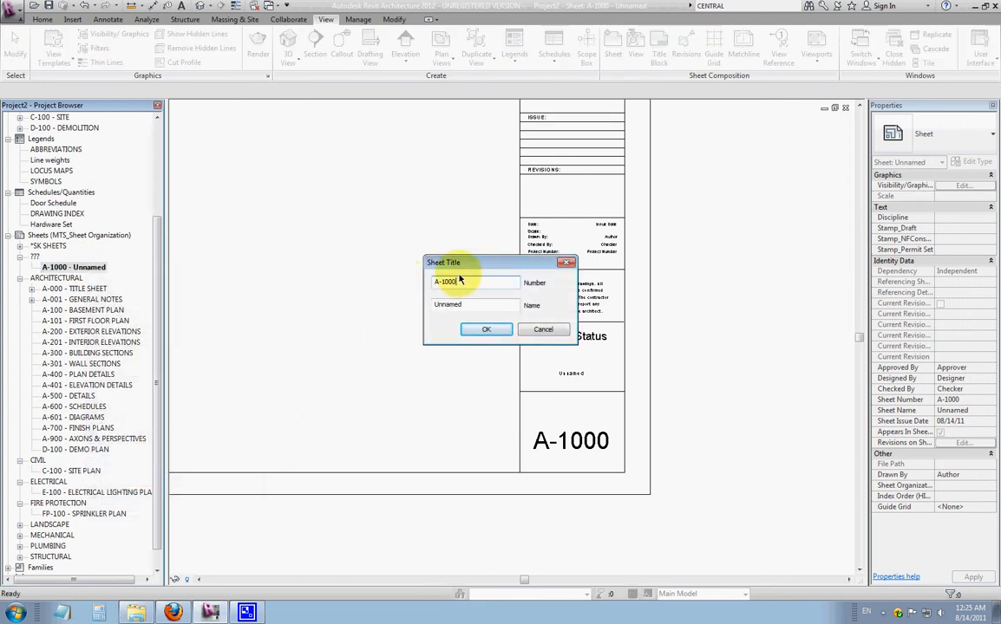
text(A-999)
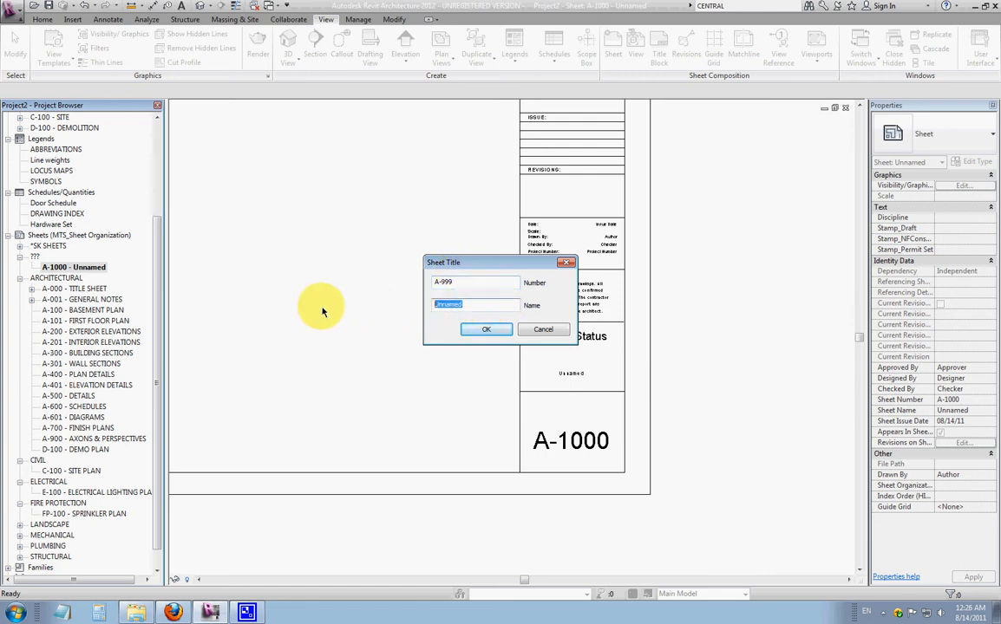
text(NEW SHEET)
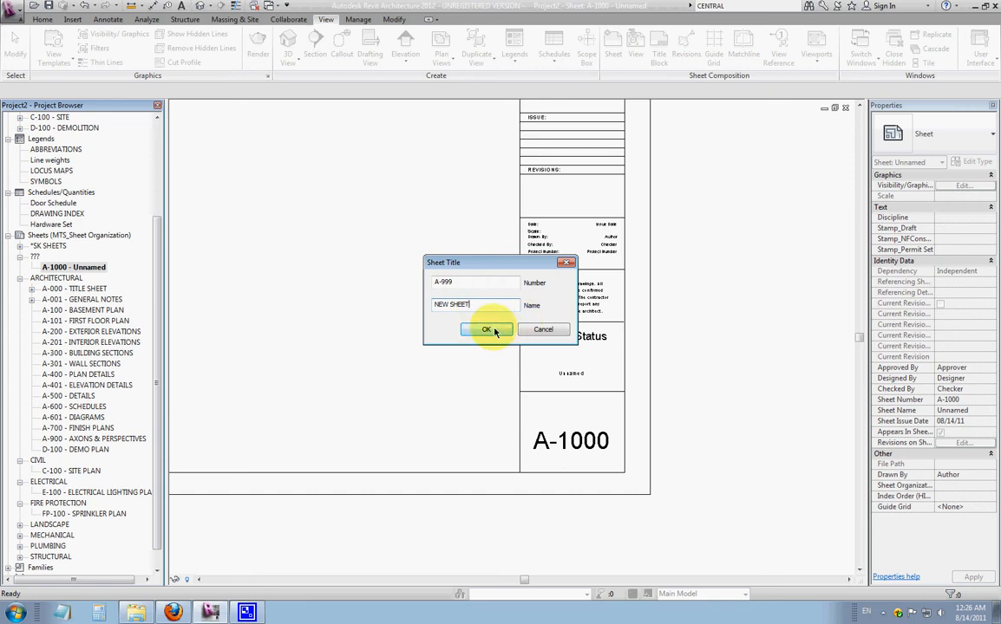
click(486, 329)
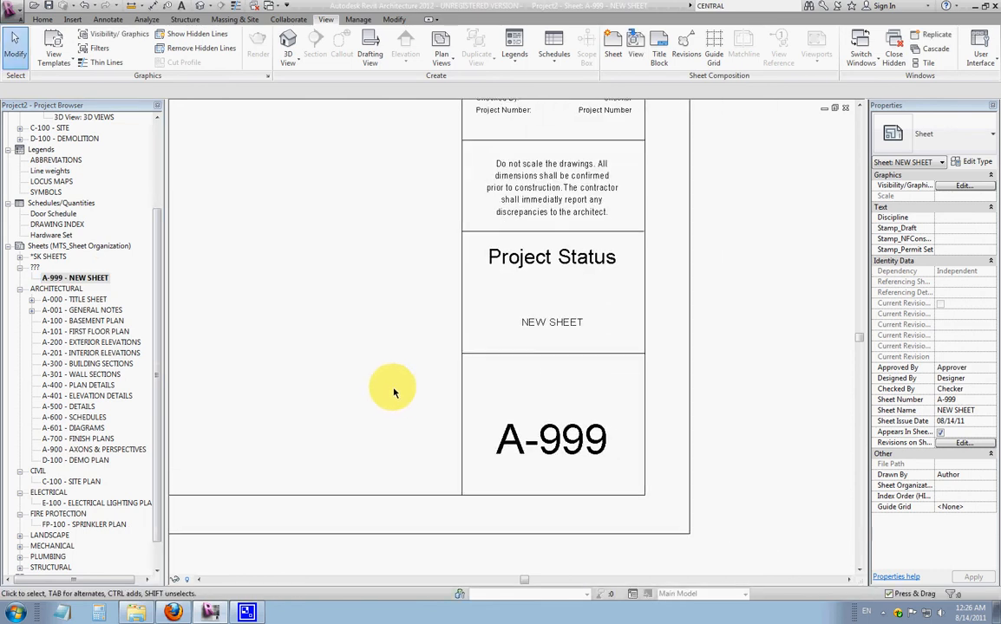
mouse_move(379, 351)
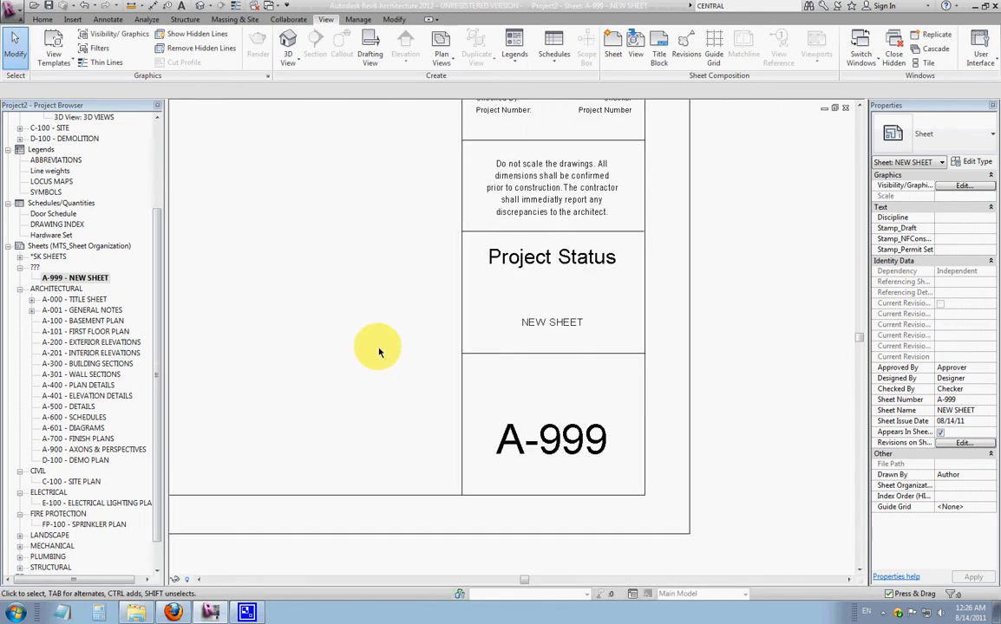
Step: Zoom to fit the sheet and select A-999 NEW SHEET for editing its properties
click(529, 442)
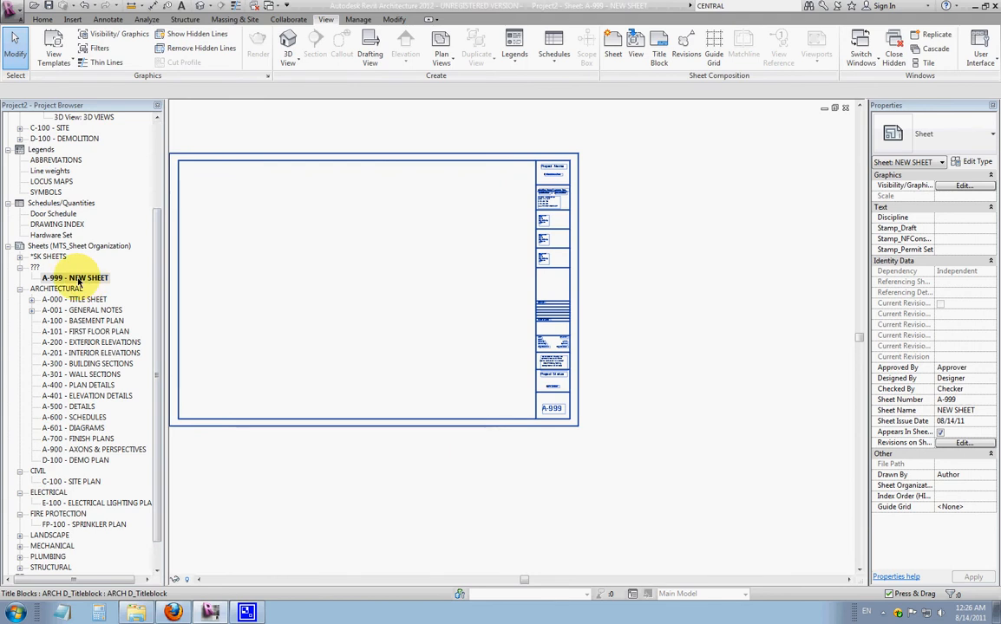
click(74, 277)
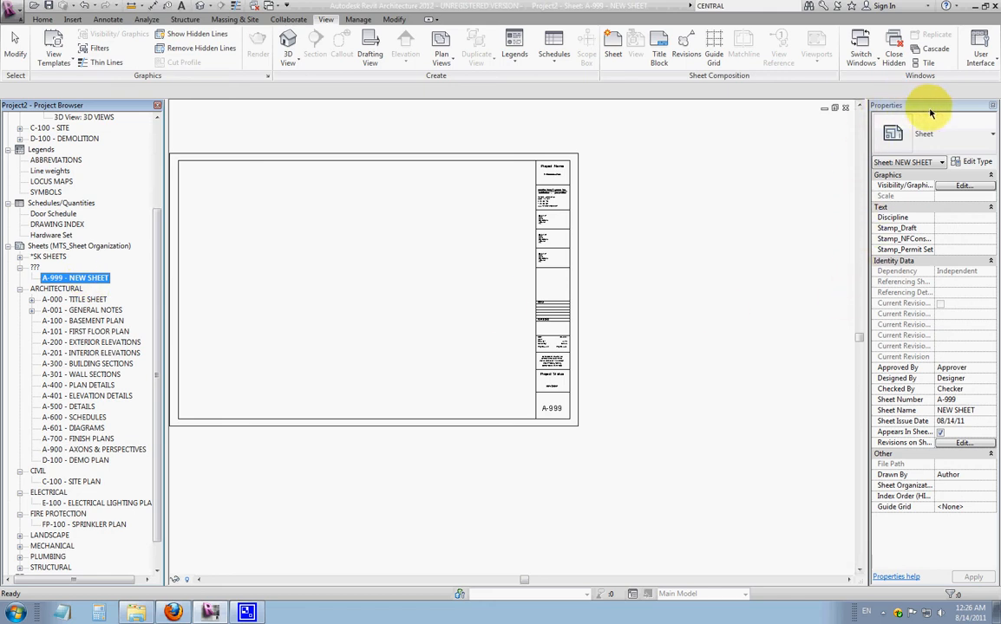
mouse_move(935, 111)
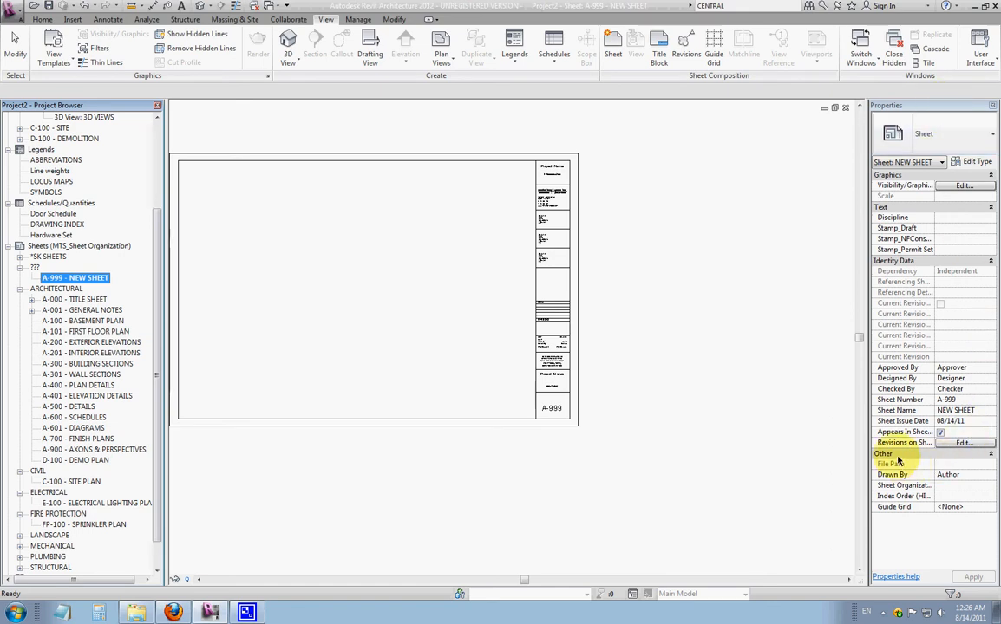
mouse_move(909, 486)
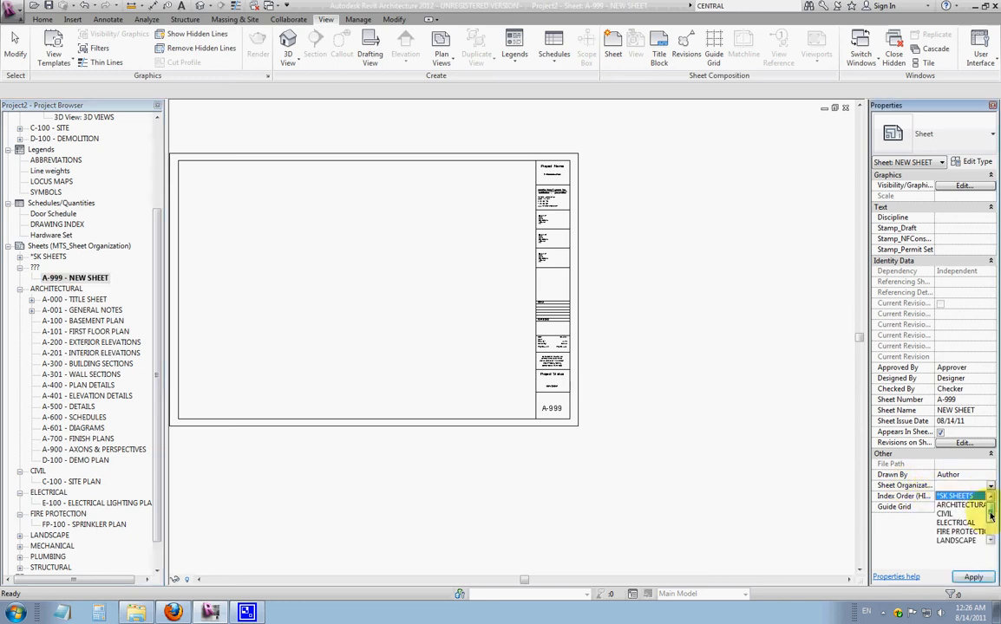
Step: Set the sheet's Sheet Organization to LANDSCAPE and apply it
scroll(down, 3)
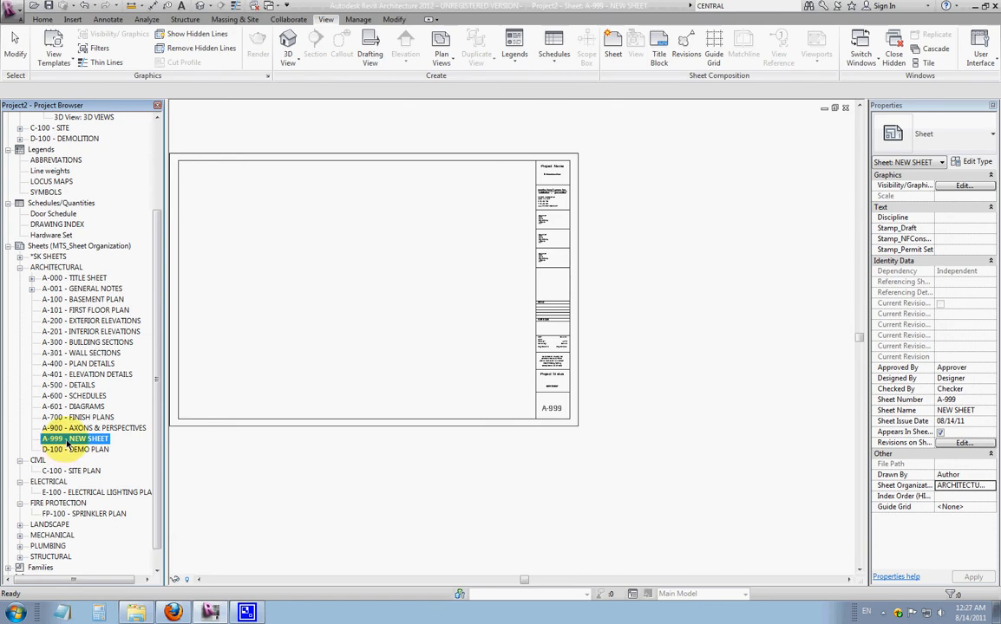
mouse_move(710, 465)
text(LANDSCAPE)
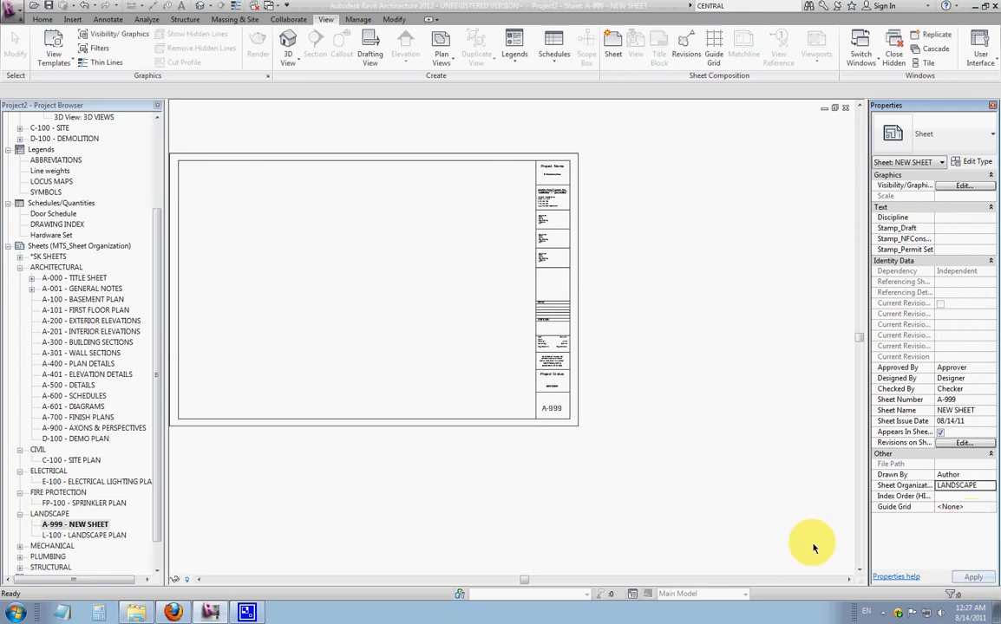
click(75, 524)
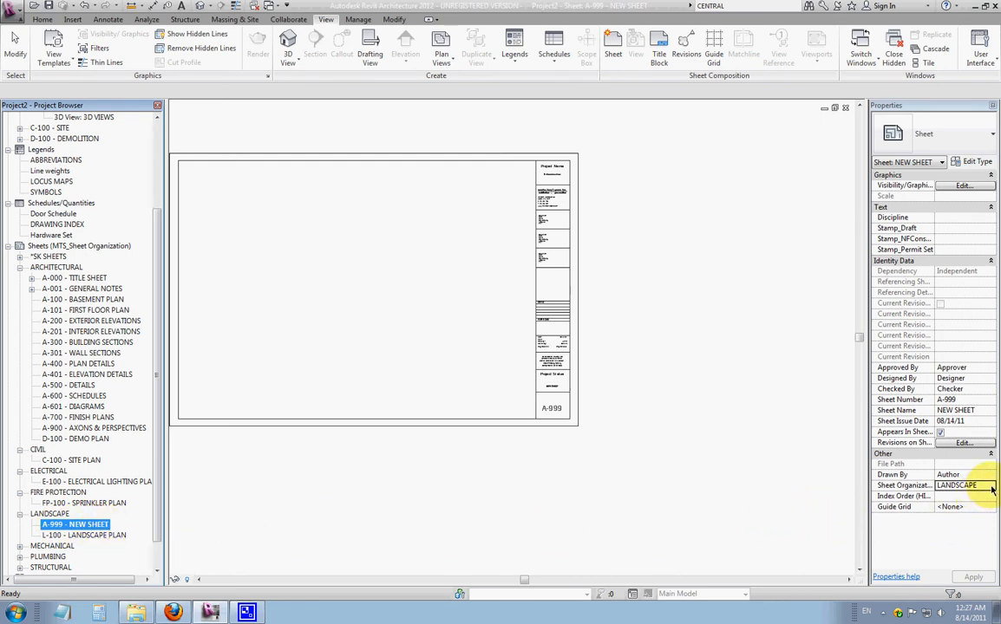
Step: Enter a custom Sheet Organization group named DRAFTS and apply it to the sheet
click(989, 486)
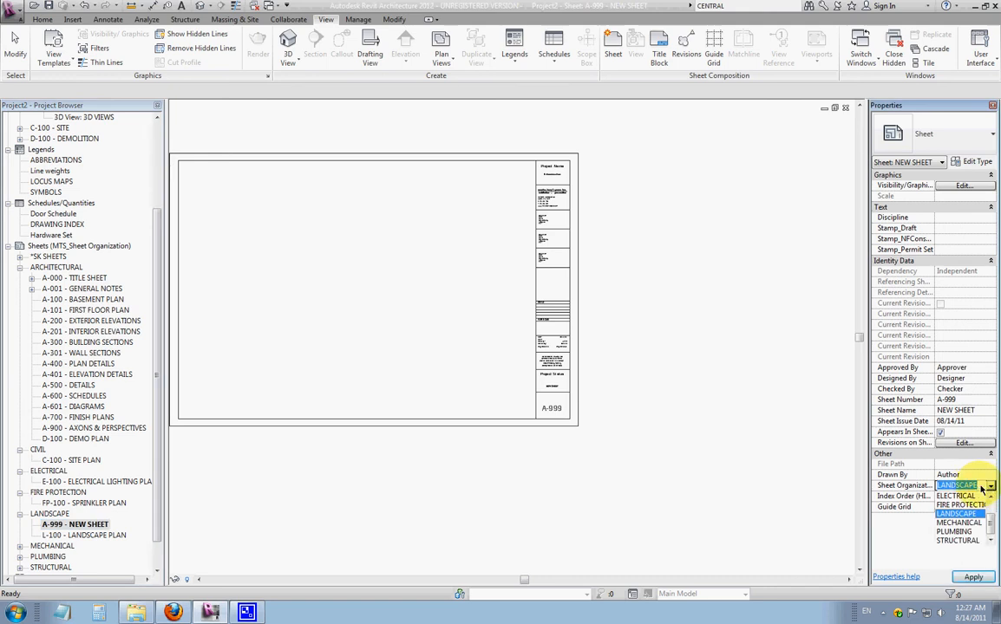
click(957, 513)
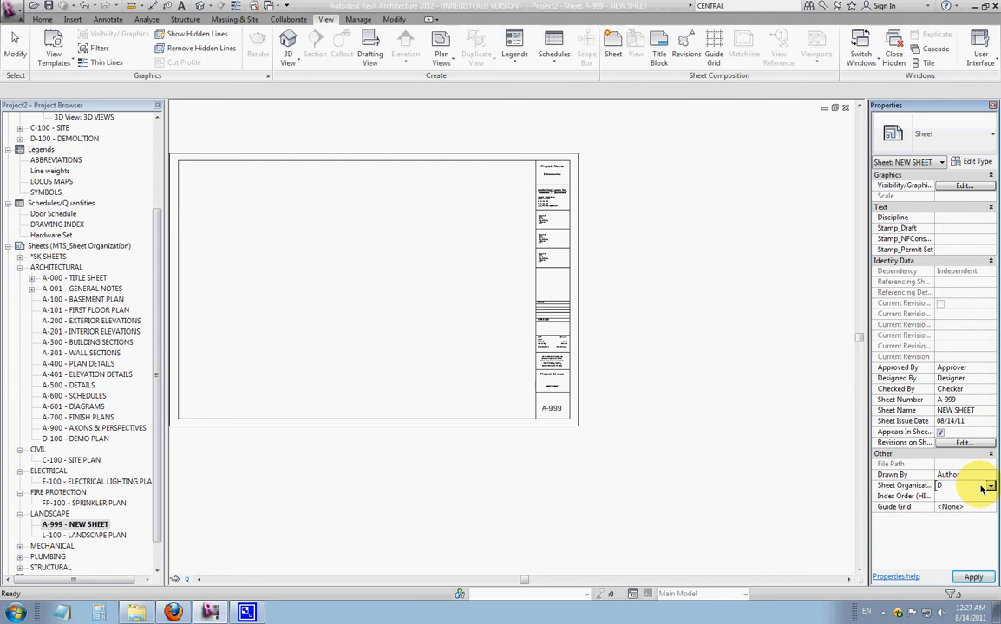
text(DRAFTS)
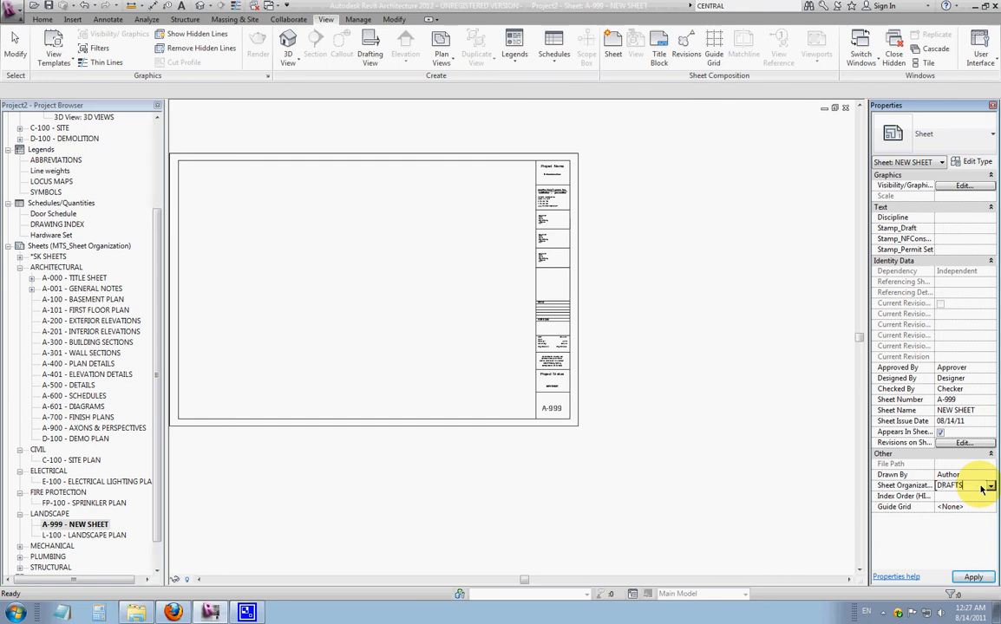
click(974, 578)
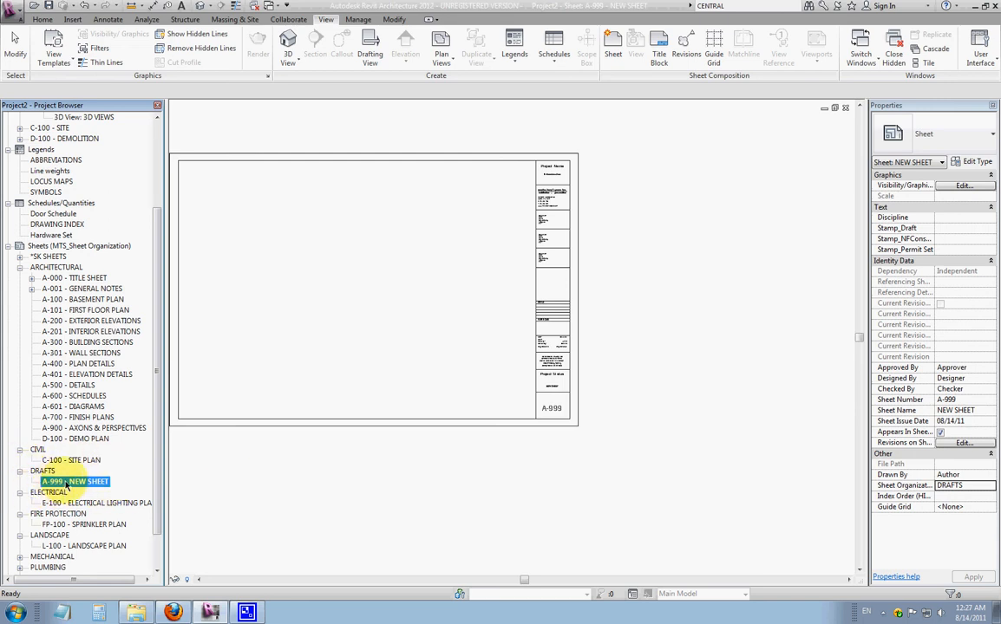
mouse_move(55, 489)
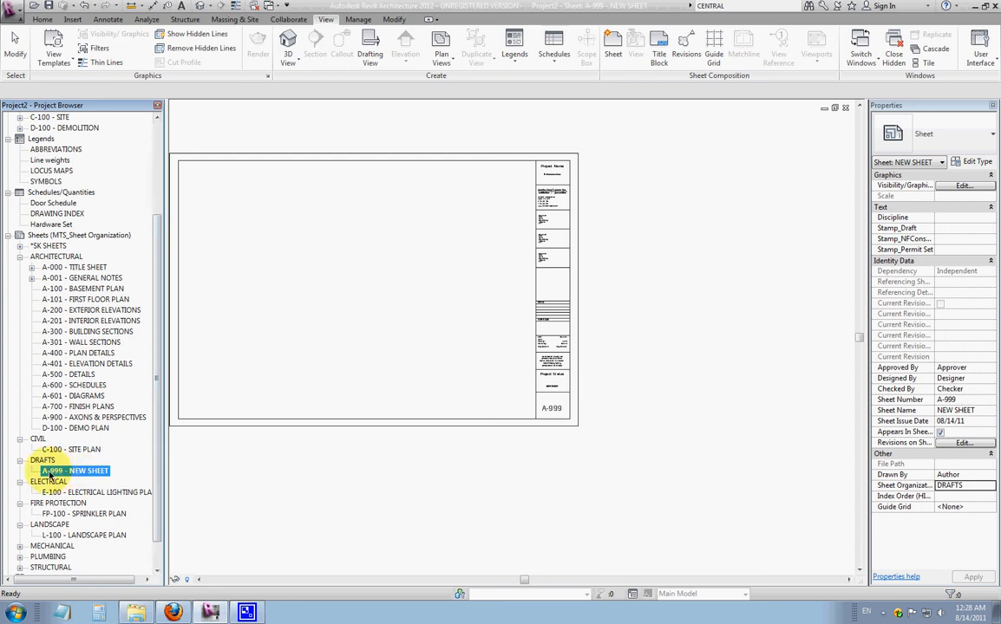
Step: Set Sheet Organization back to ARCHITECTURAL and check the sheet's placement in the Project Browser
click(990, 485)
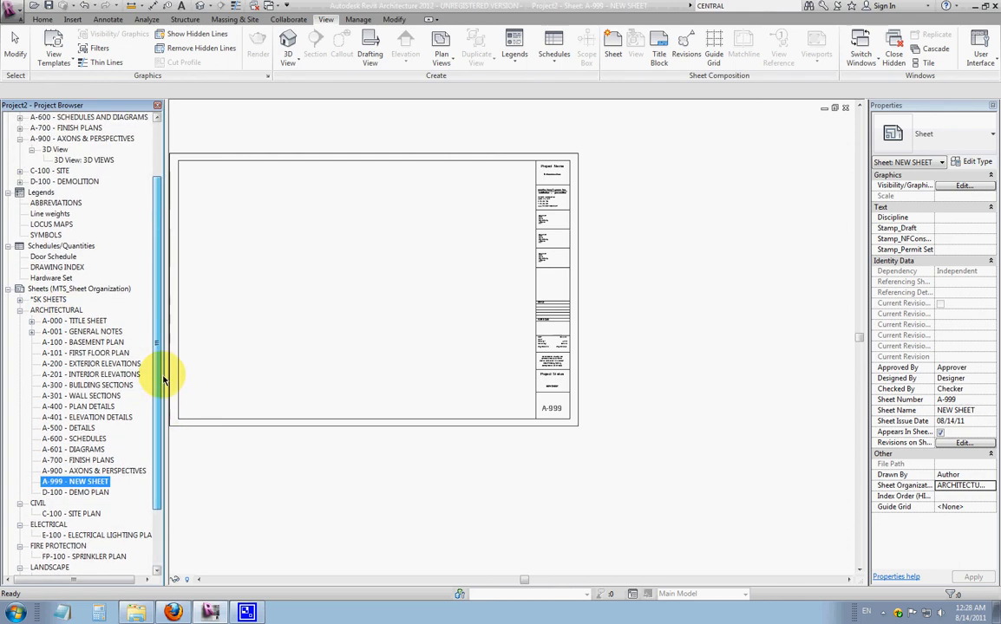
scroll(down, 3)
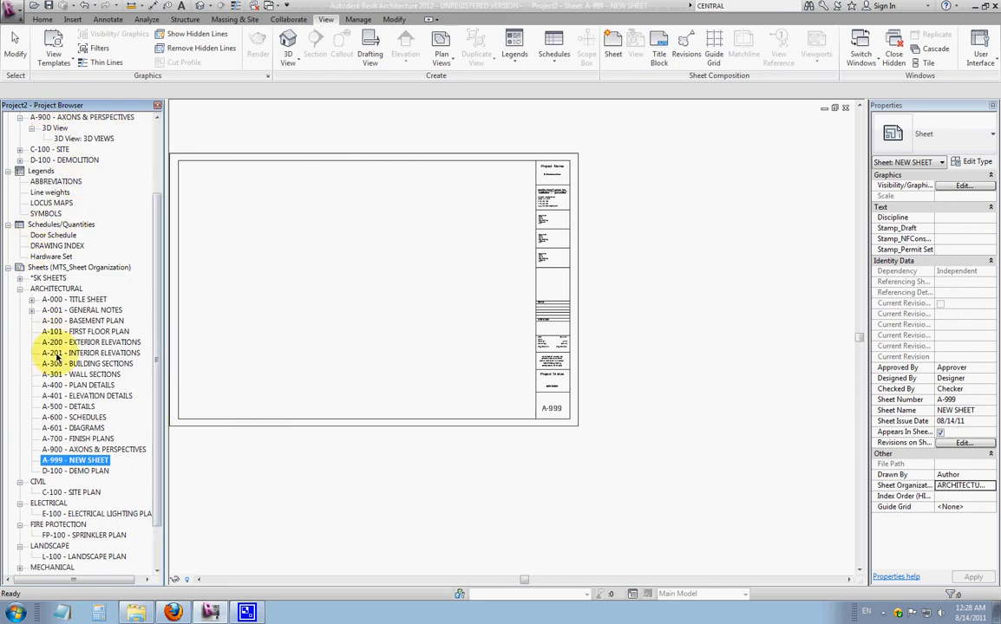